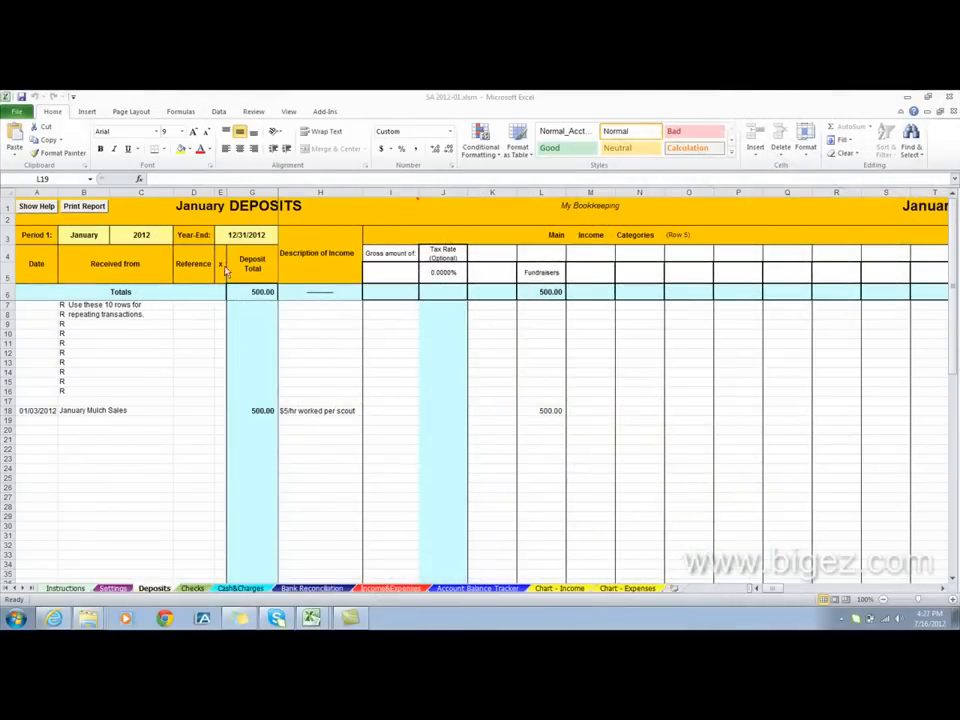
pyautogui.moveTo(204, 396)
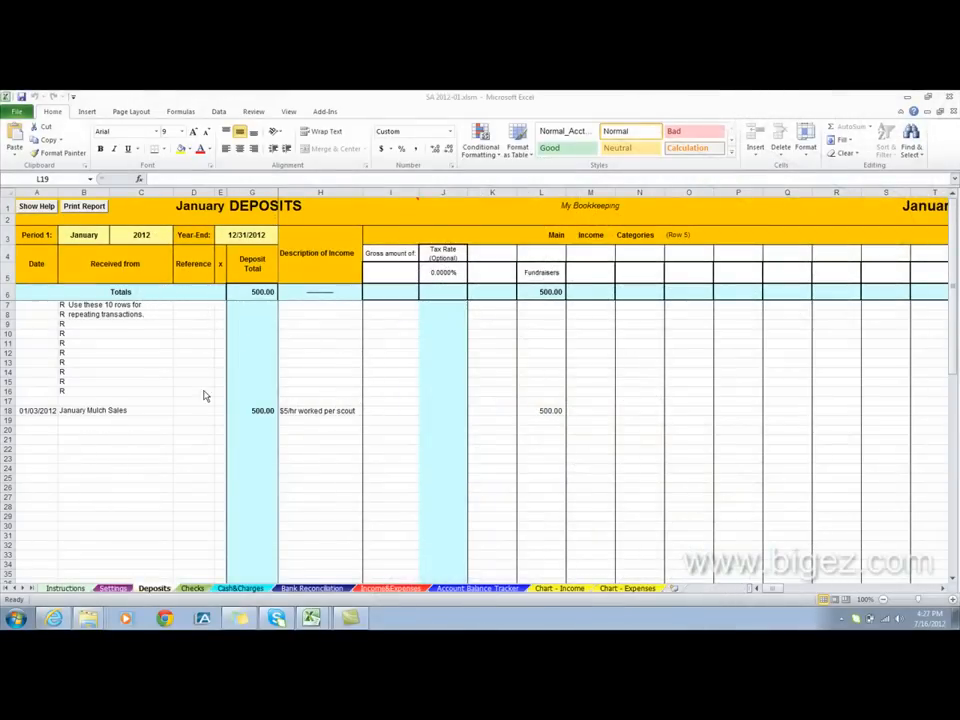
pyautogui.moveTo(84, 422)
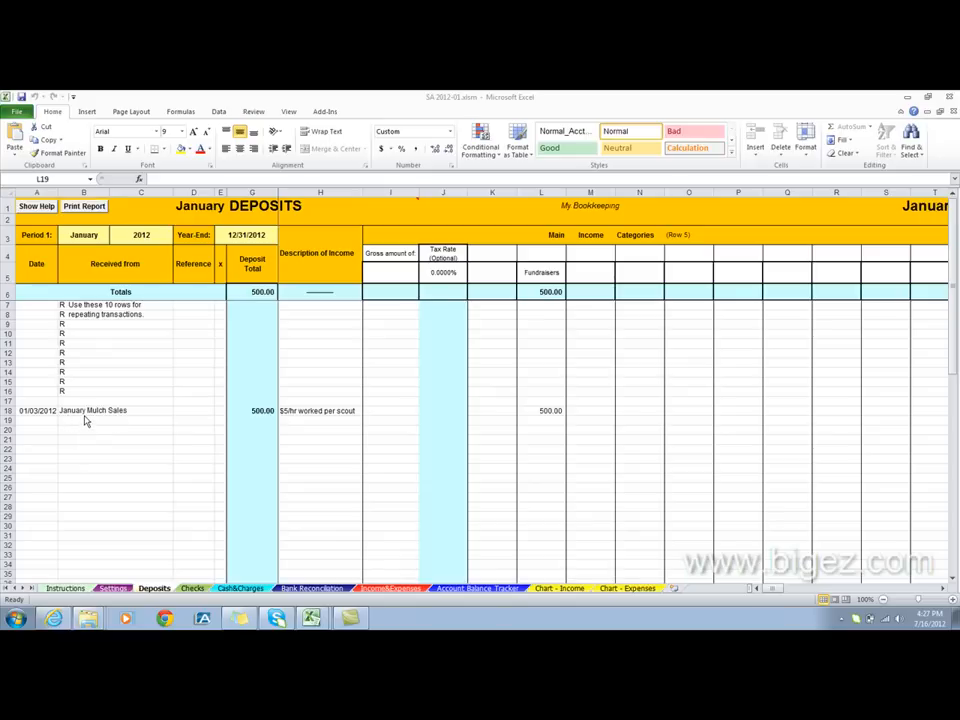
pyautogui.moveTo(40, 424)
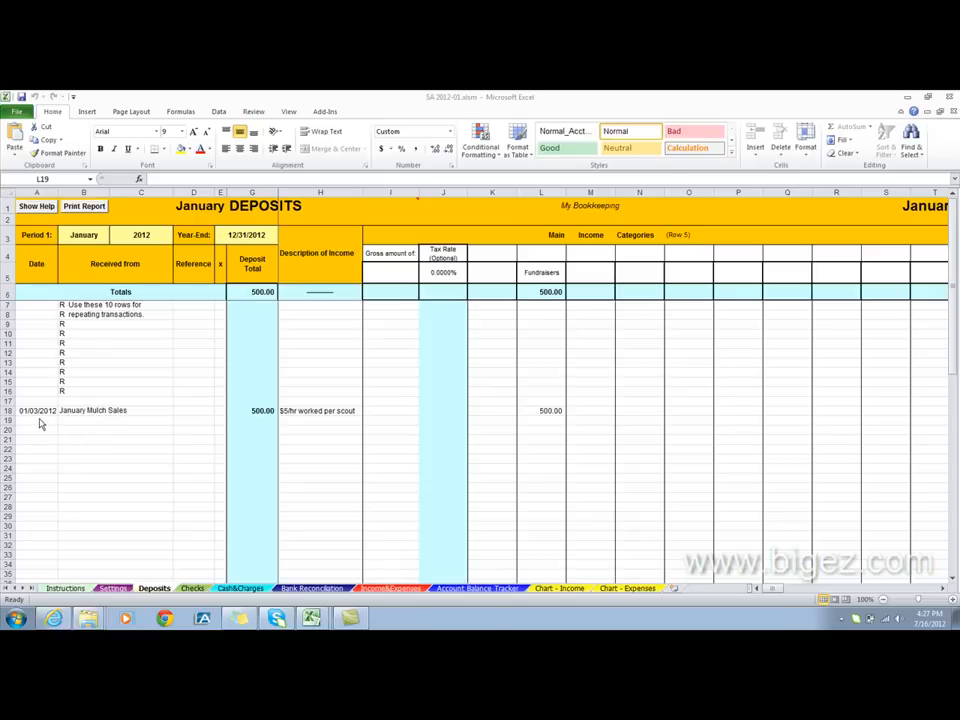
pyautogui.moveTo(144, 408)
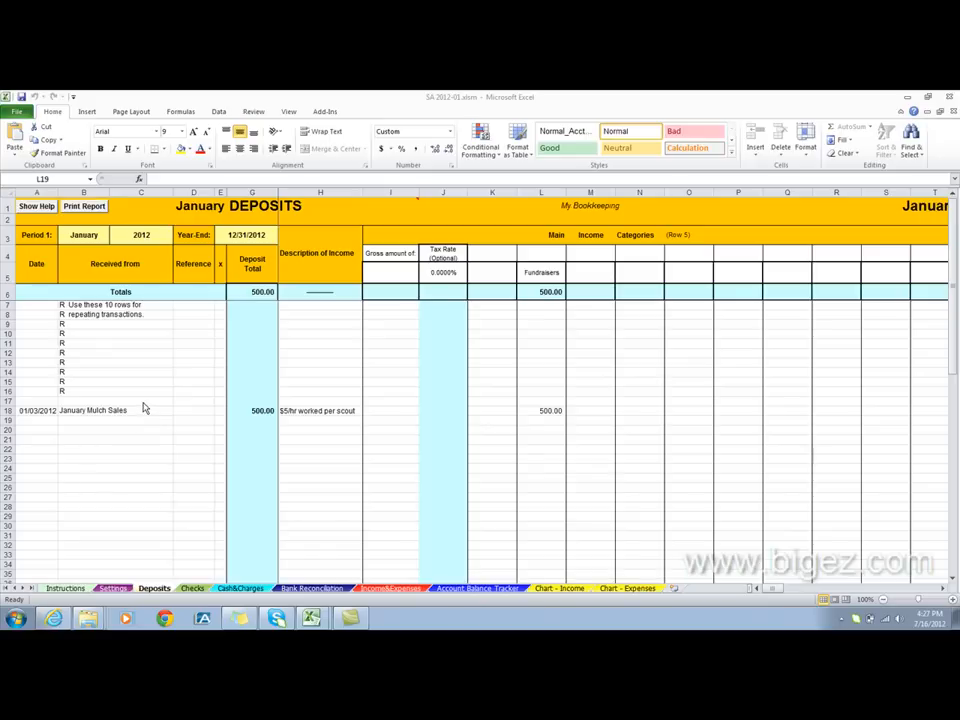
pyautogui.moveTo(142, 420)
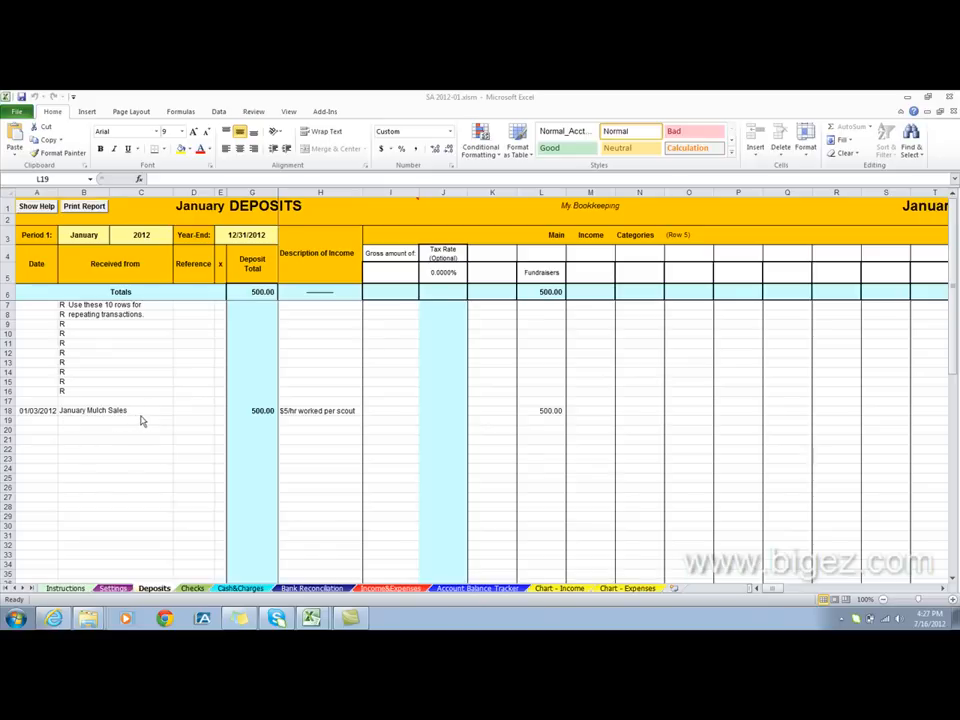
pyautogui.moveTo(310, 428)
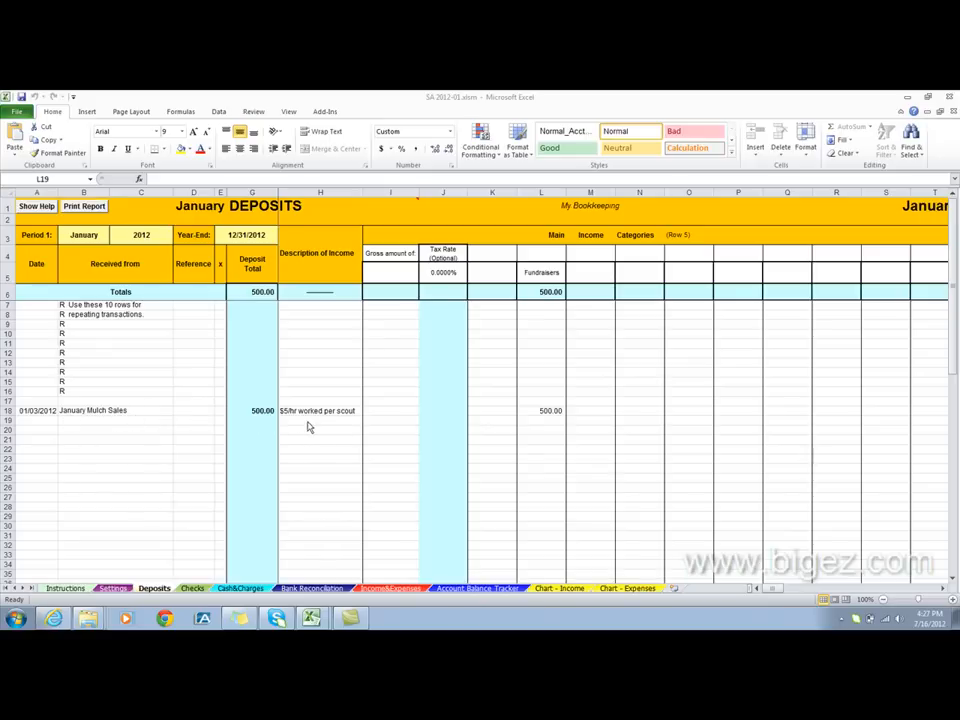
pyautogui.moveTo(350, 424)
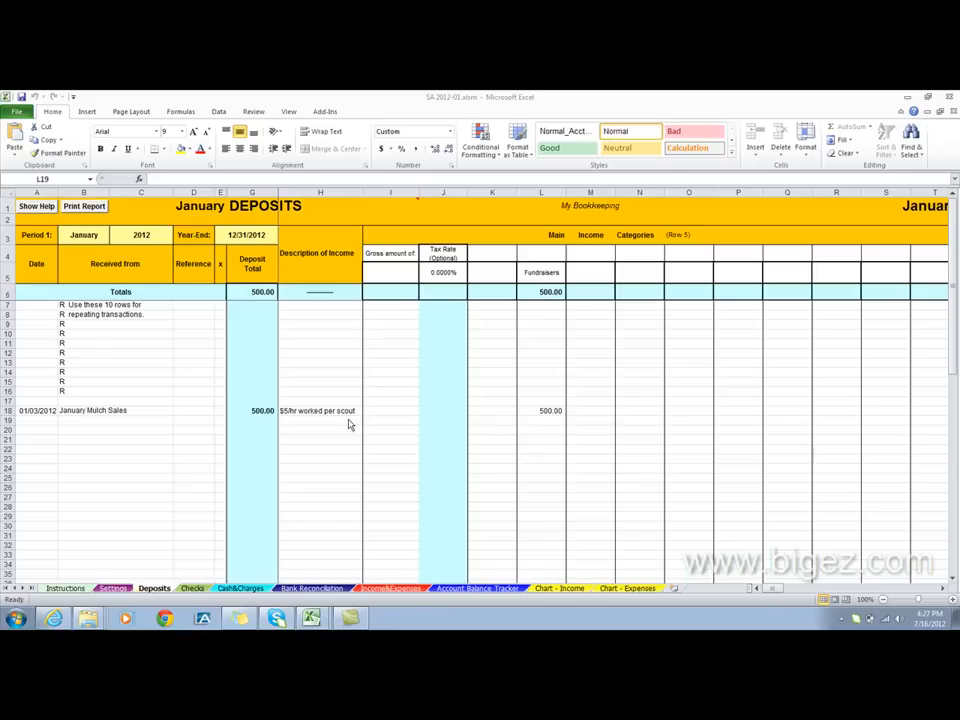
pyautogui.moveTo(284, 420)
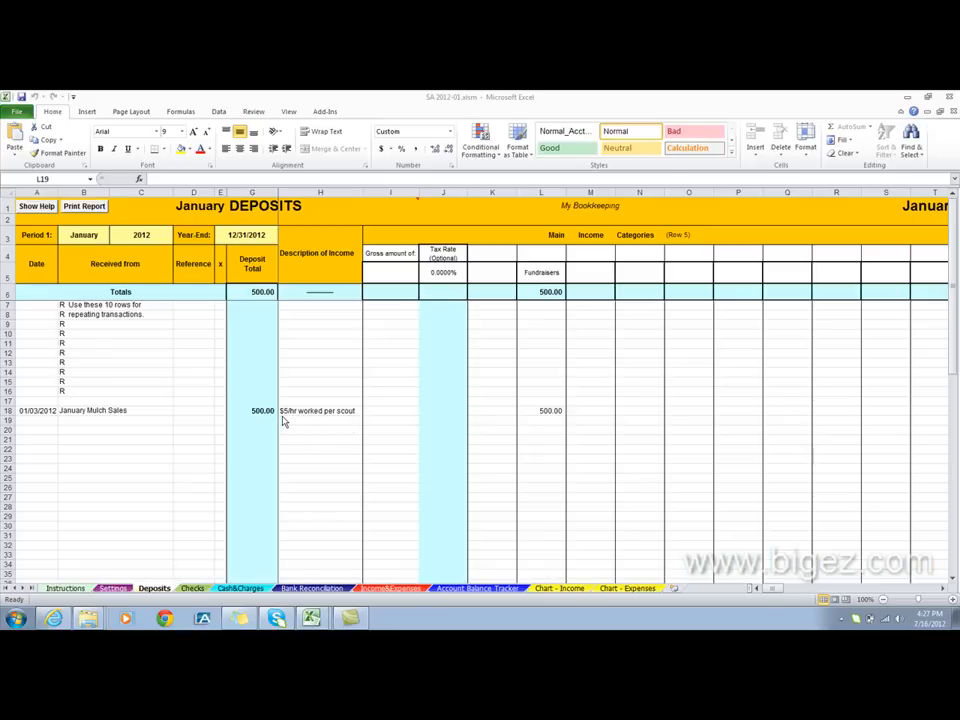
pyautogui.moveTo(344, 424)
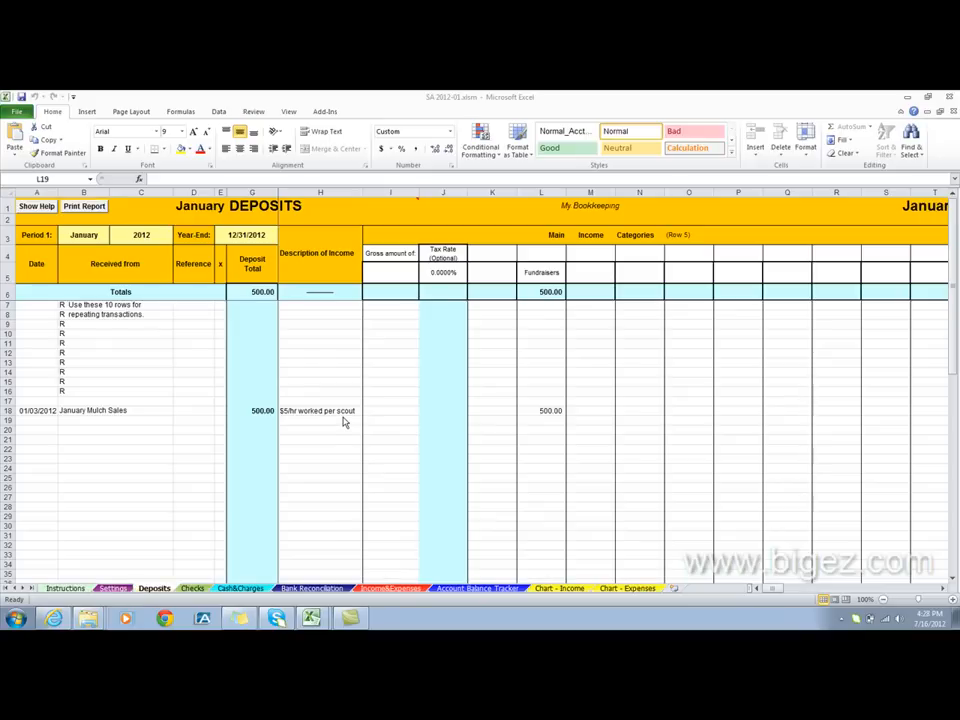
pyautogui.moveTo(344, 424)
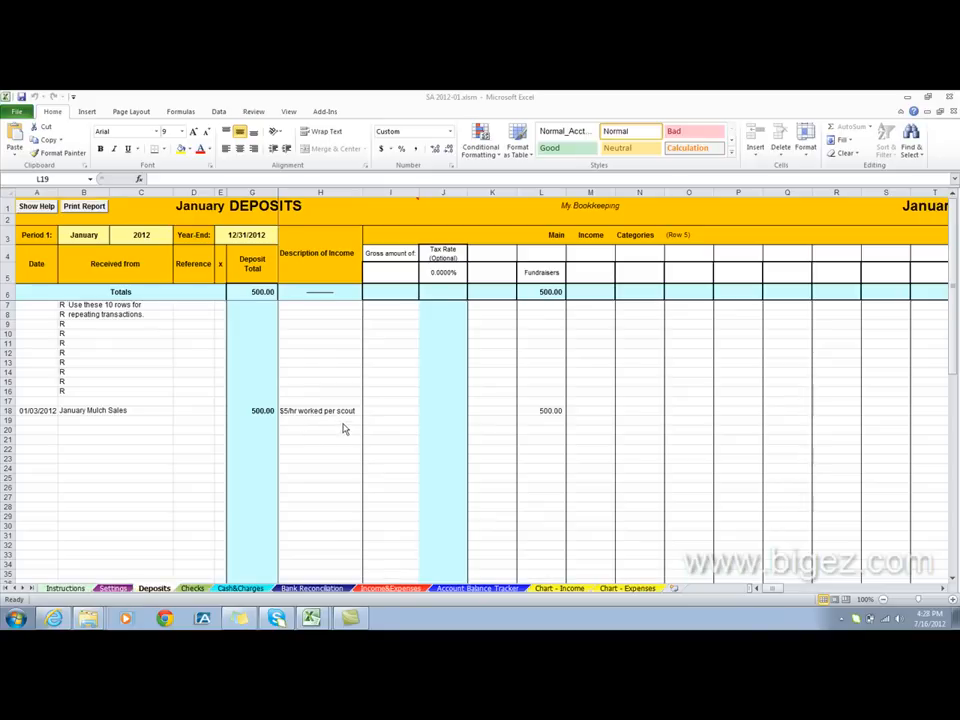
pyautogui.moveTo(348, 420)
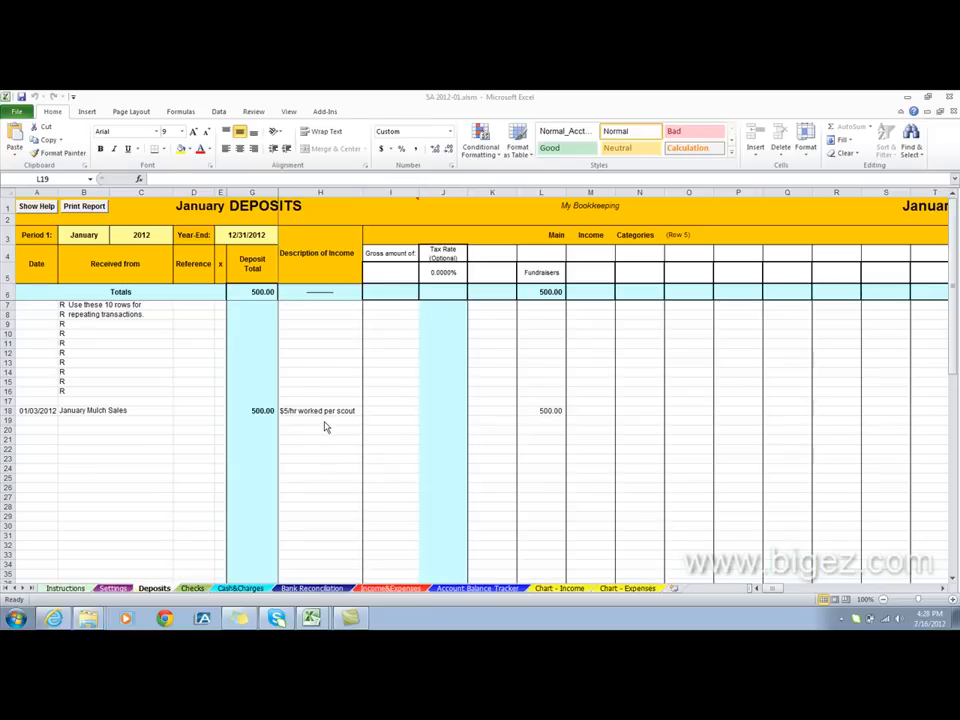
pyautogui.moveTo(534, 422)
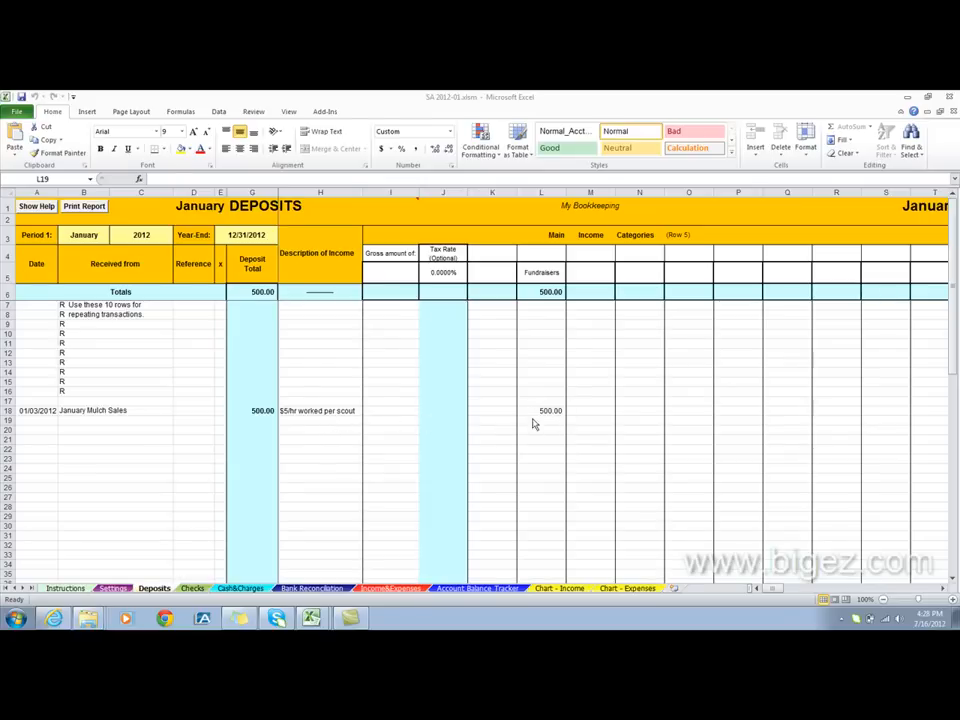
pyautogui.moveTo(556, 424)
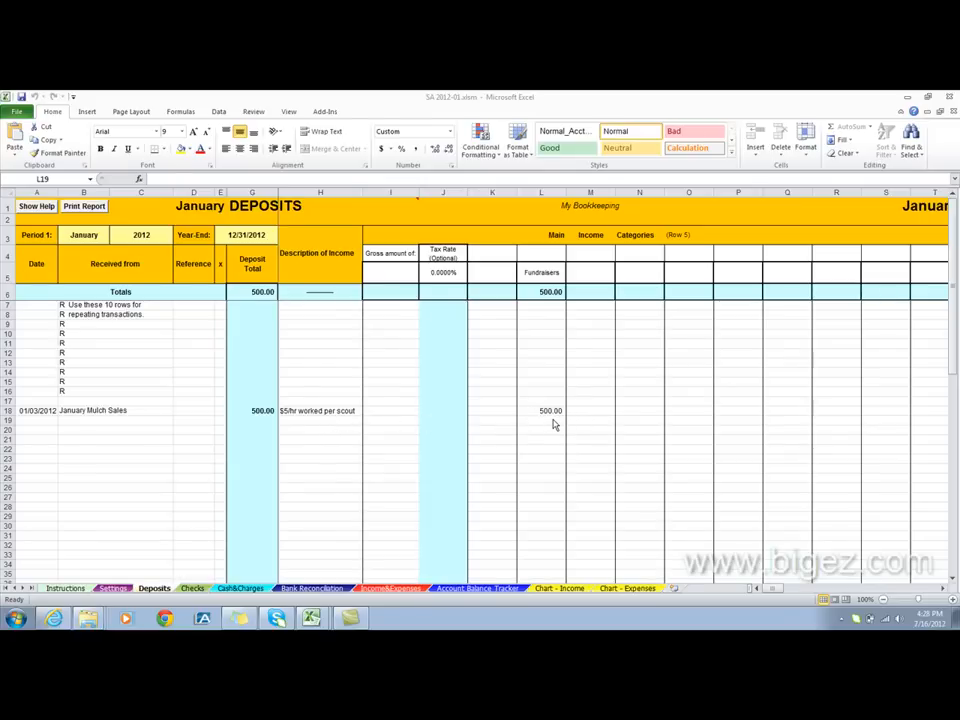
pyautogui.moveTo(516, 432)
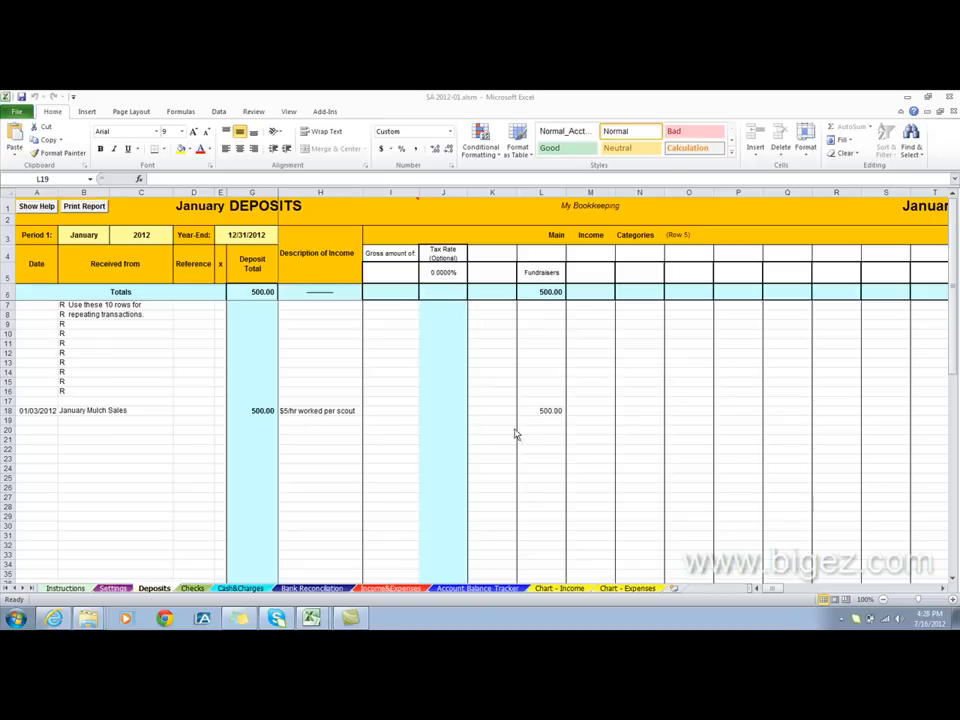
# - Select the 500.00 Fundraisers deposit amount and reveal the Bob Brown and Joe Green 50.00 subcategory splits
pyautogui.click(540, 418)
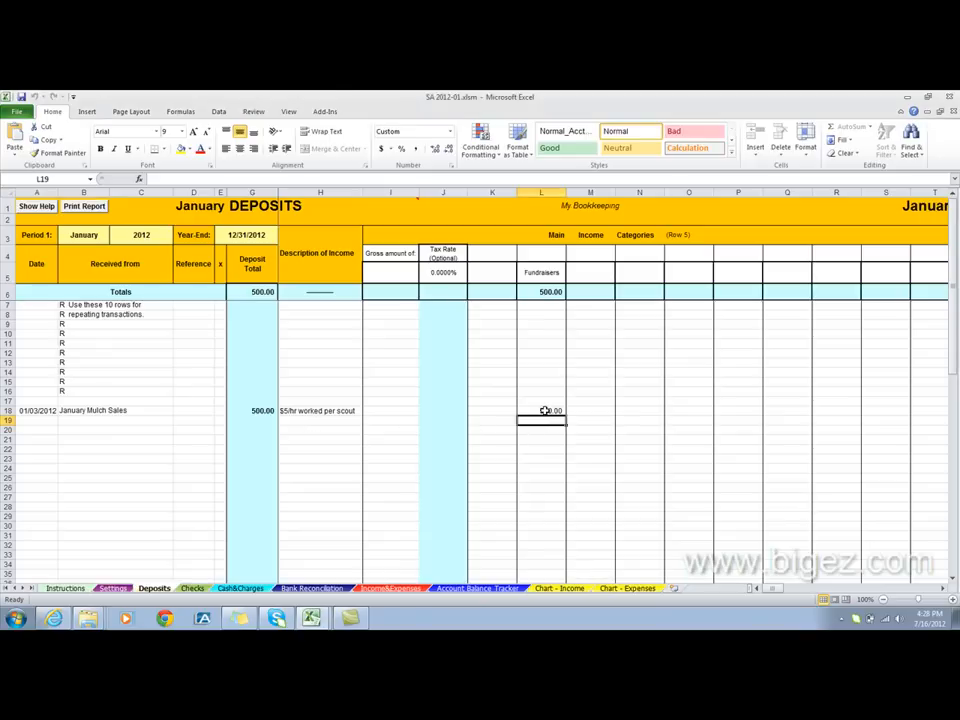
pyautogui.hscroll(3)
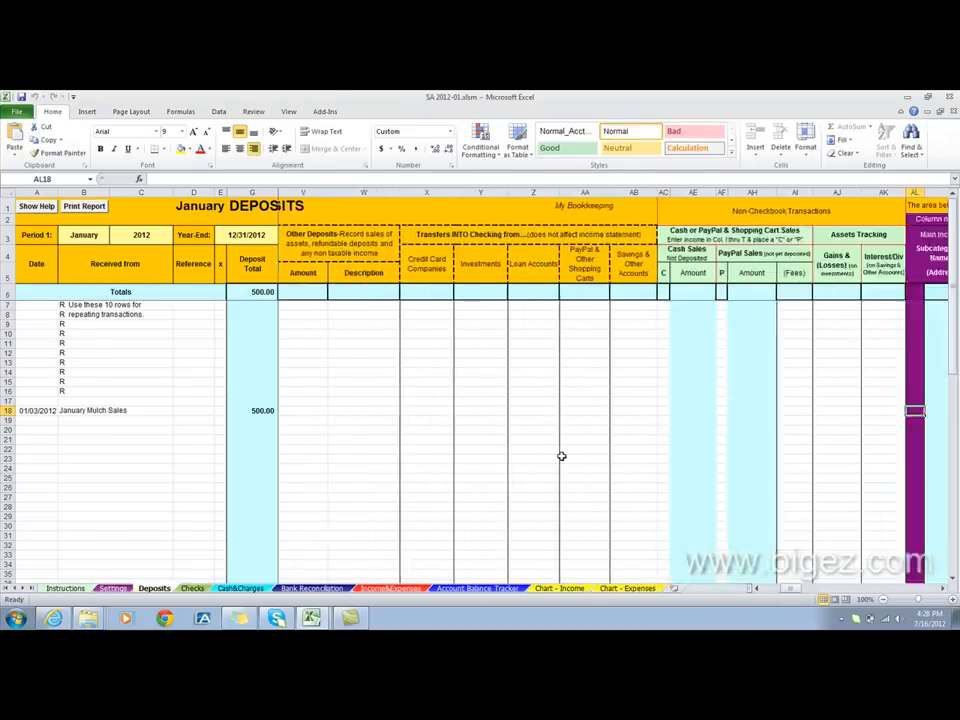
pyautogui.hscroll(3)
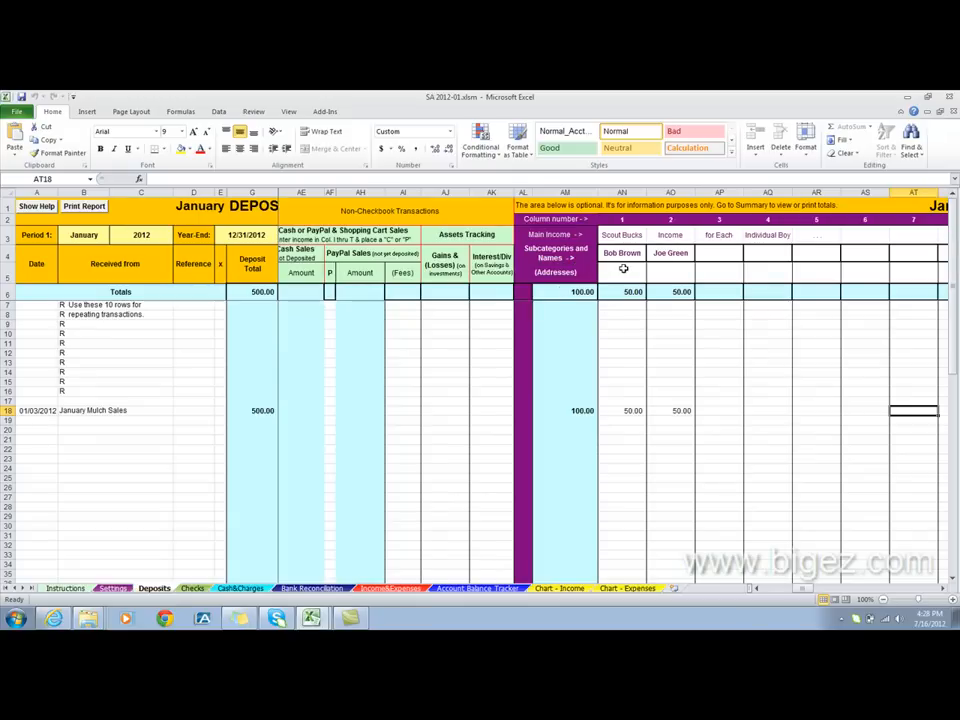
pyautogui.moveTo(630, 258)
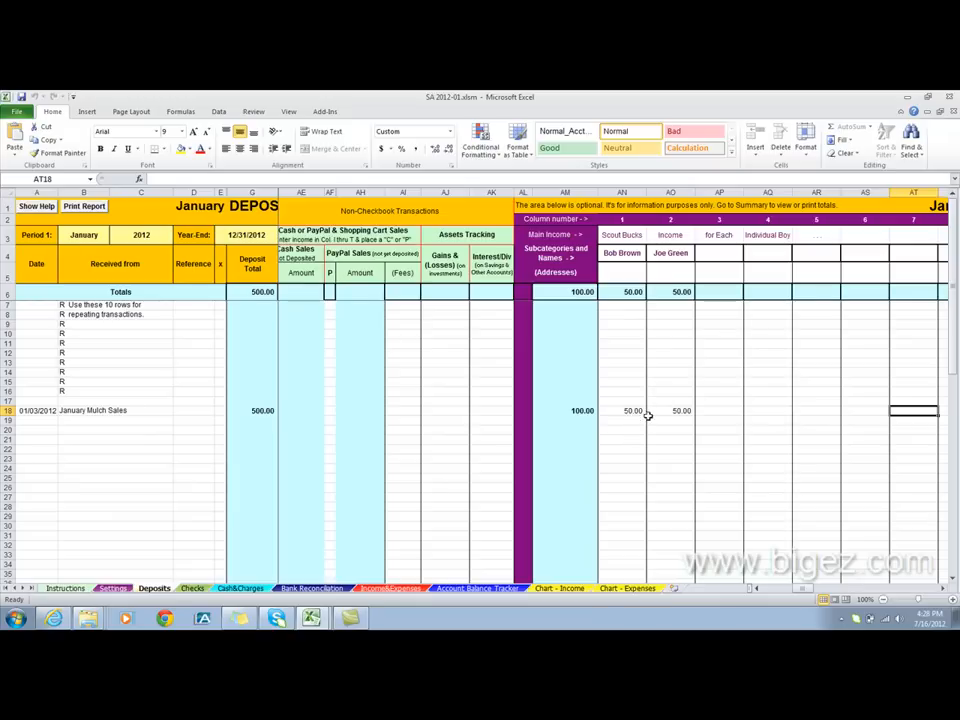
pyautogui.moveTo(636, 424)
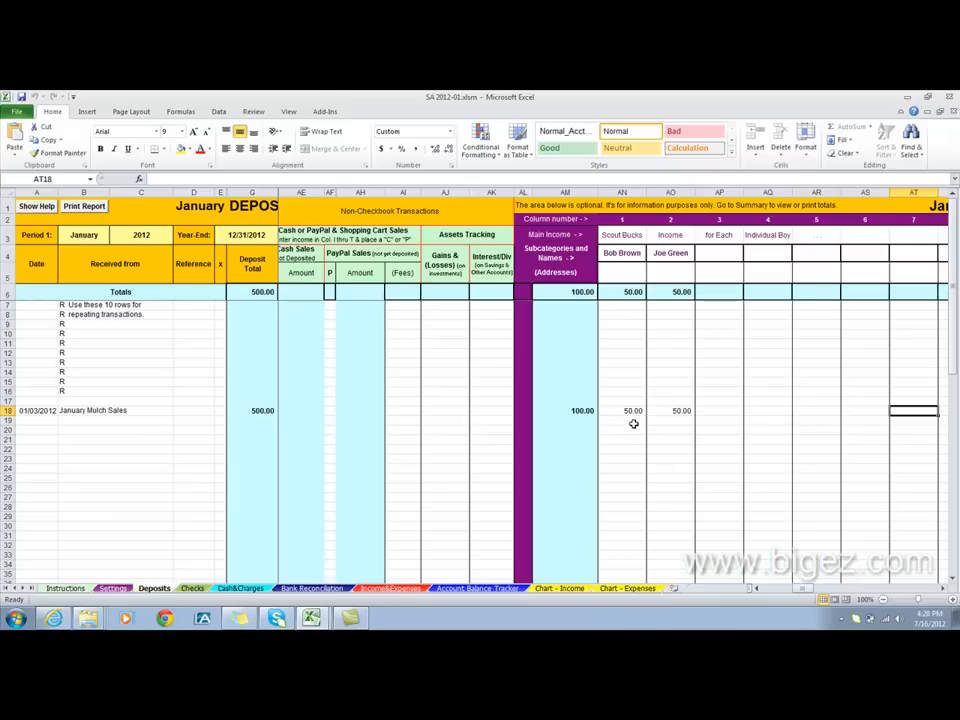
pyautogui.moveTo(670, 420)
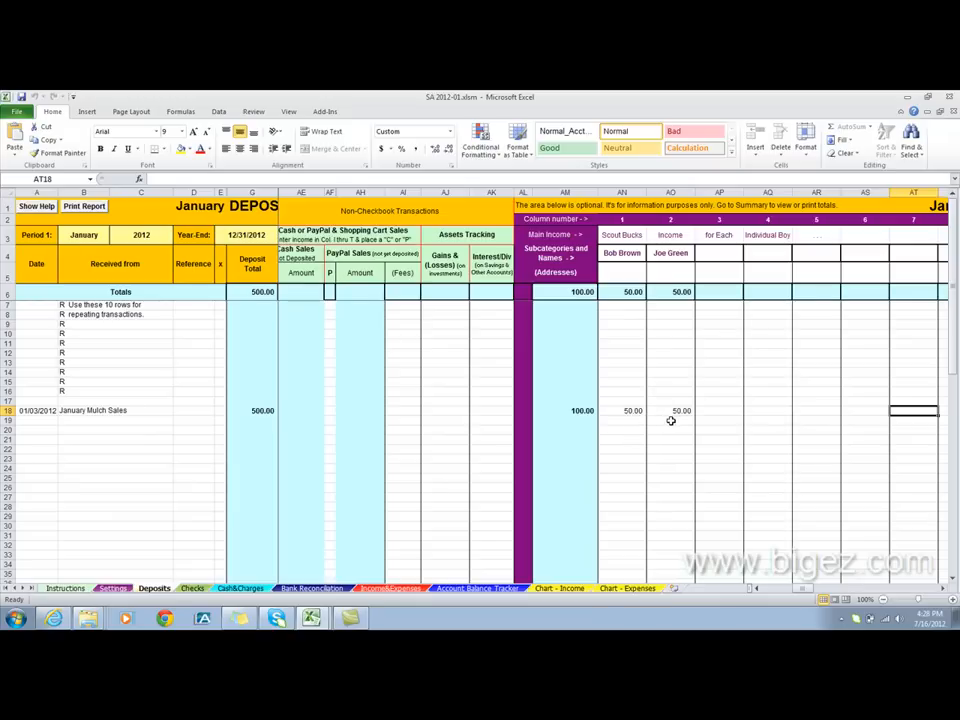
pyautogui.moveTo(626, 420)
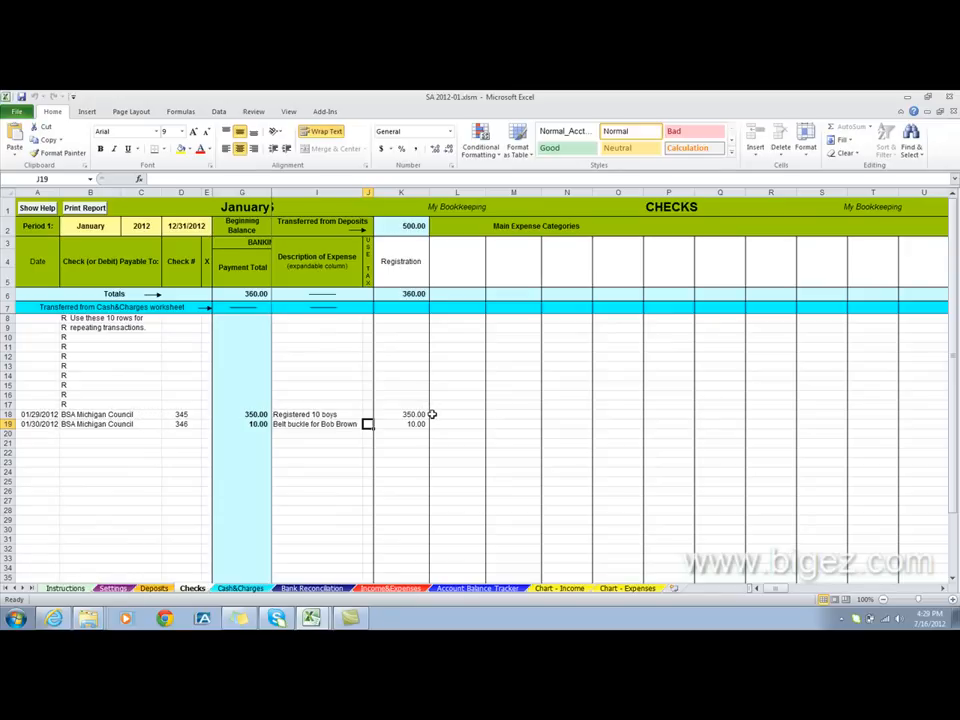
pyautogui.moveTo(424, 284)
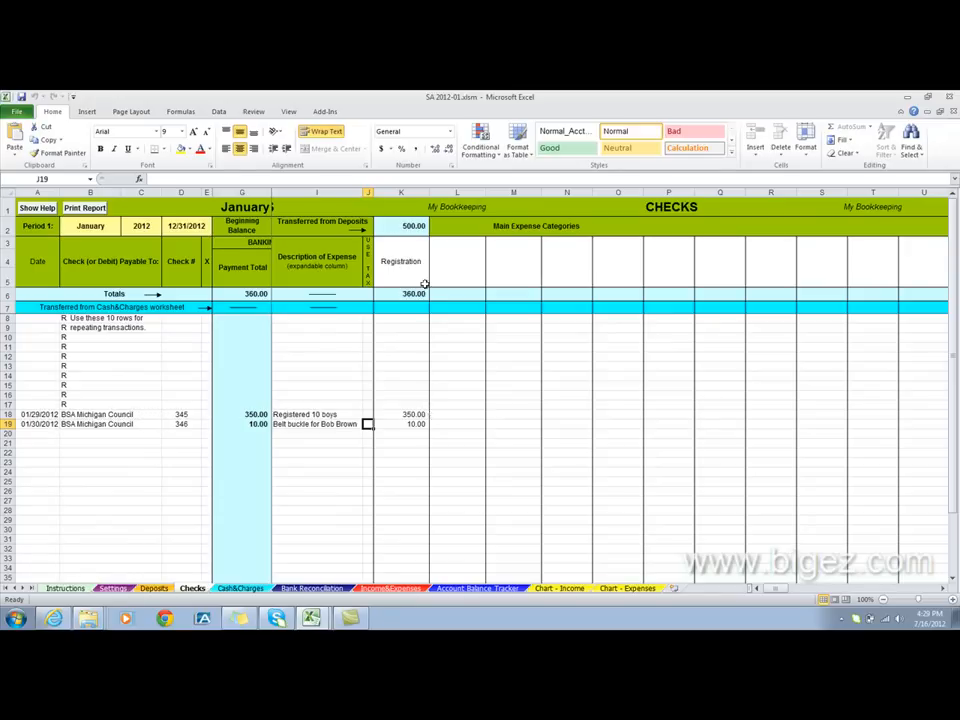
pyautogui.moveTo(436, 414)
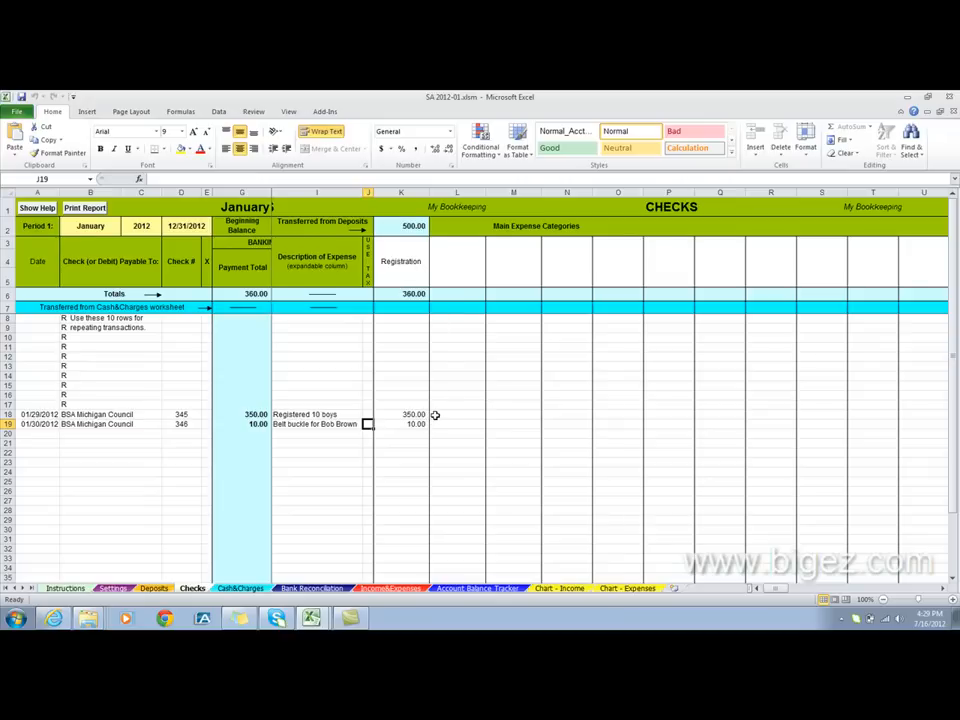
# - On the Checks sheet, reveal the cost-center columns splitting the 350.00 registration check 35.00 each to Bob Brown and Joe Green
pyautogui.click(458, 414)
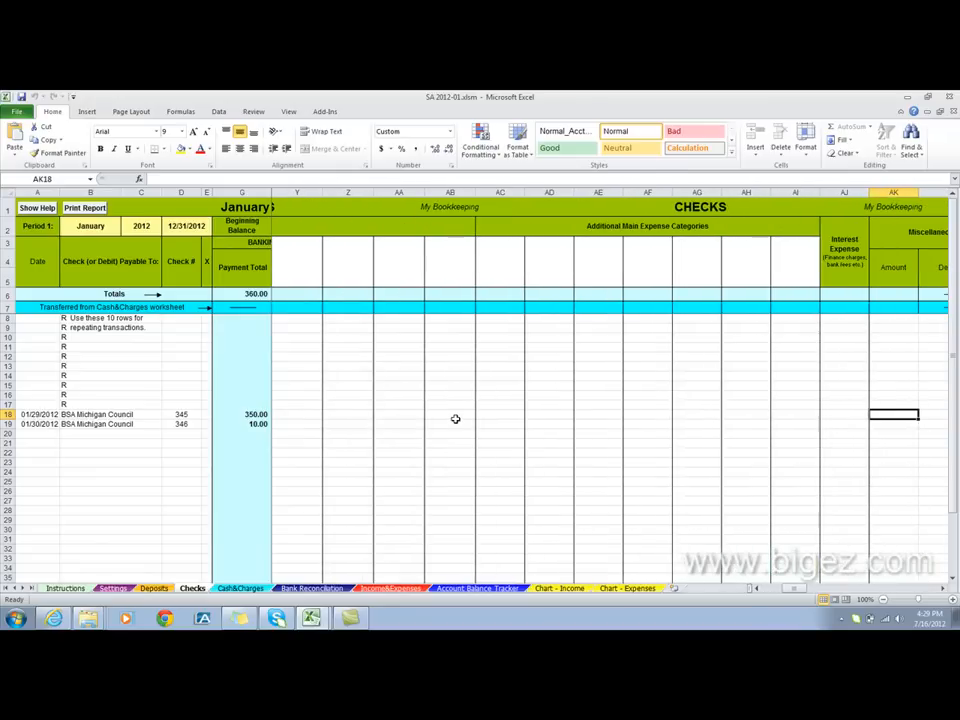
pyautogui.hscroll(3)
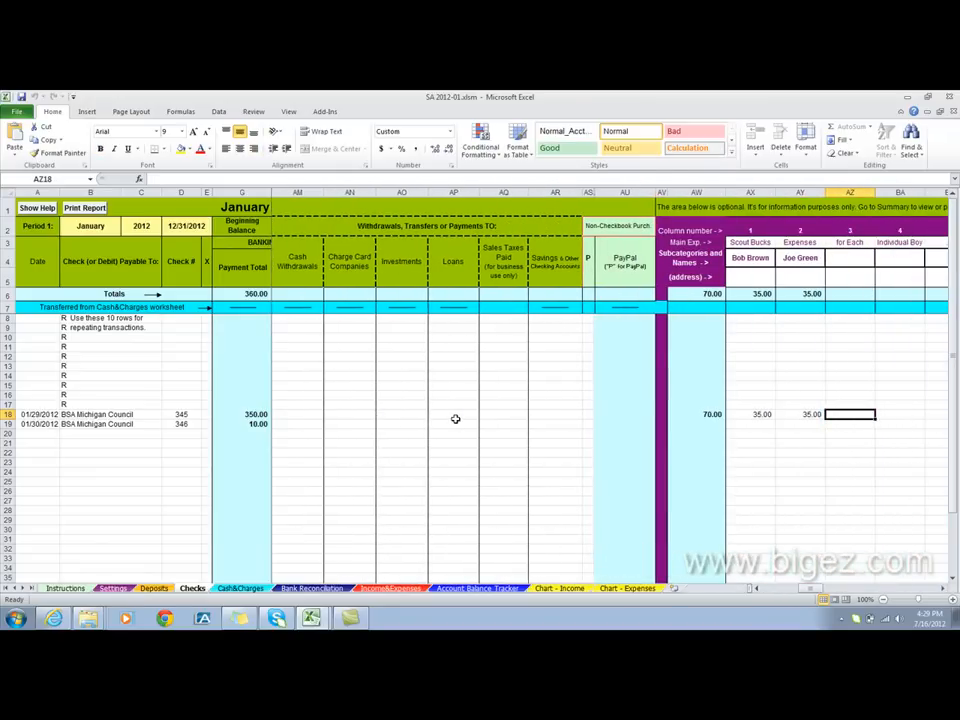
pyautogui.moveTo(812, 420)
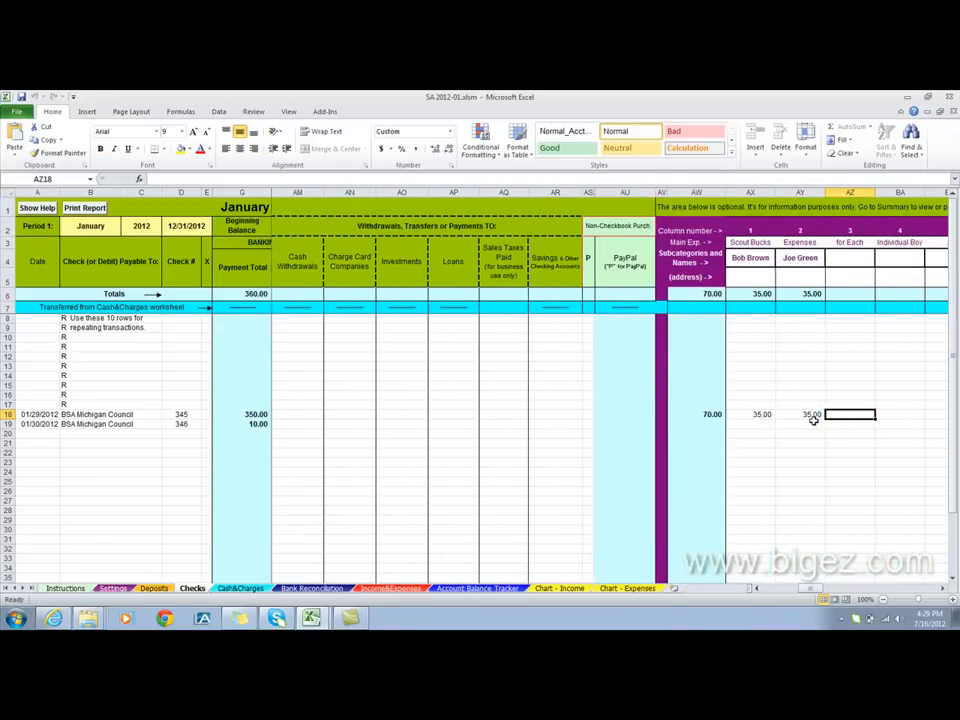
pyautogui.moveTo(764, 268)
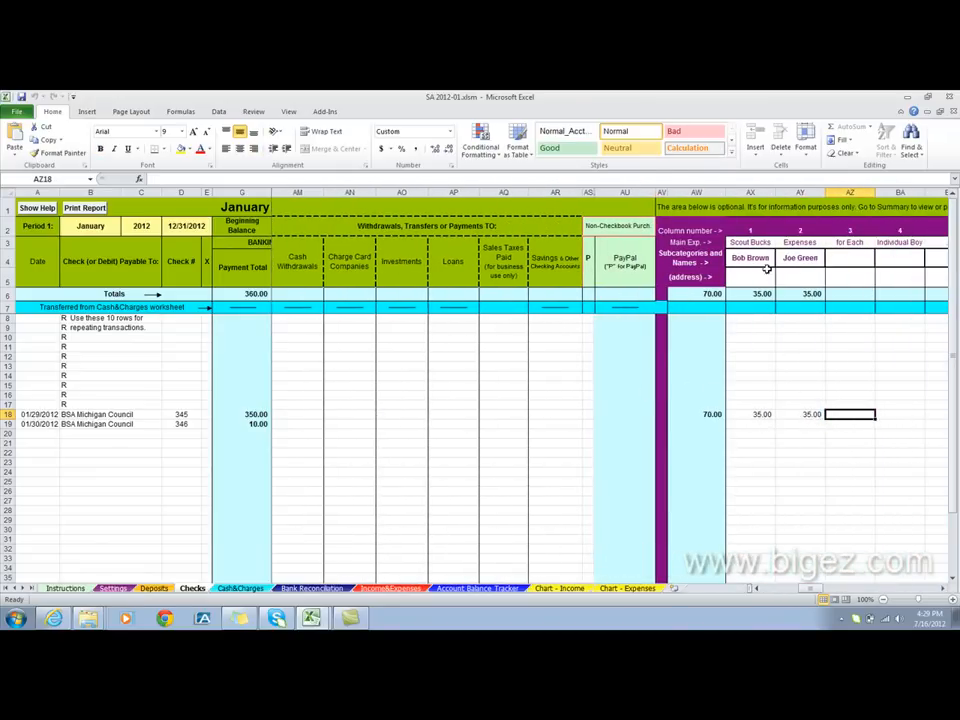
pyautogui.moveTo(770, 420)
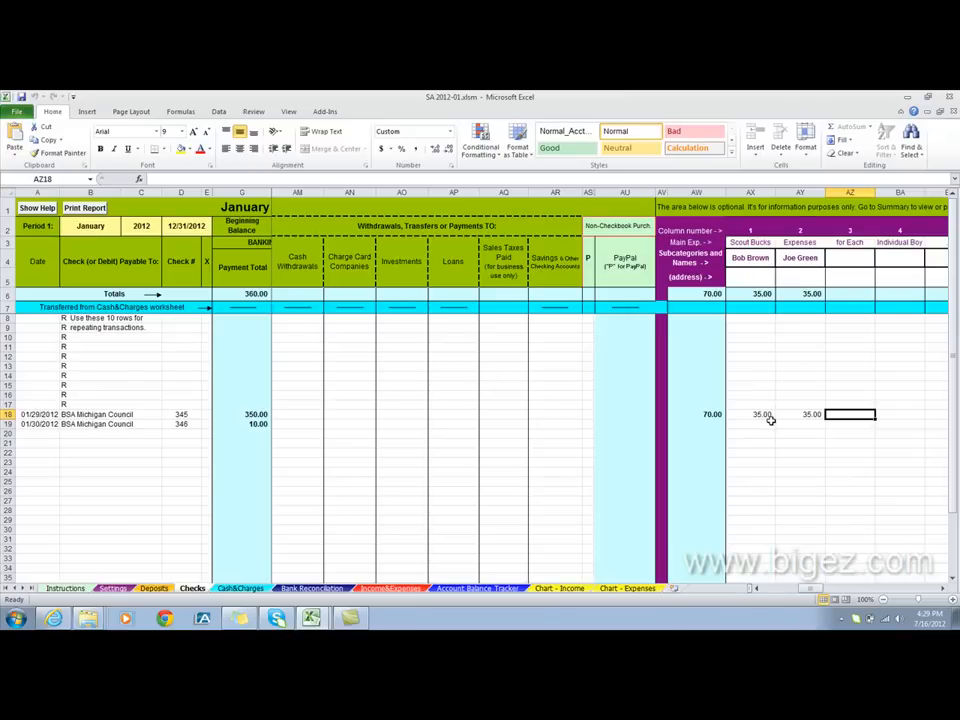
pyautogui.moveTo(192, 440)
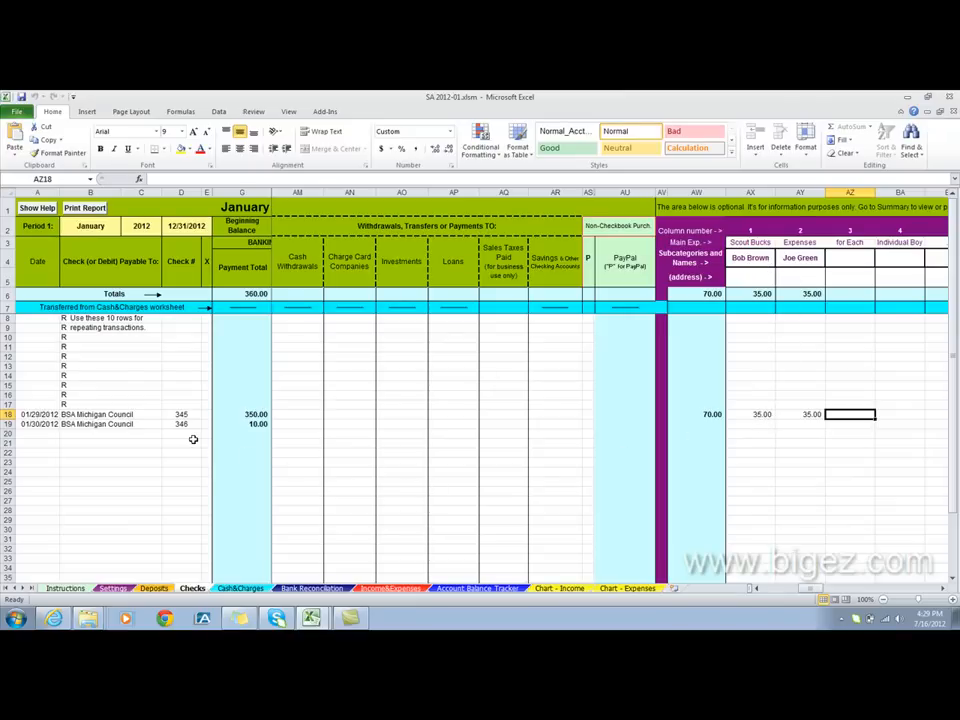
pyautogui.click(180, 424)
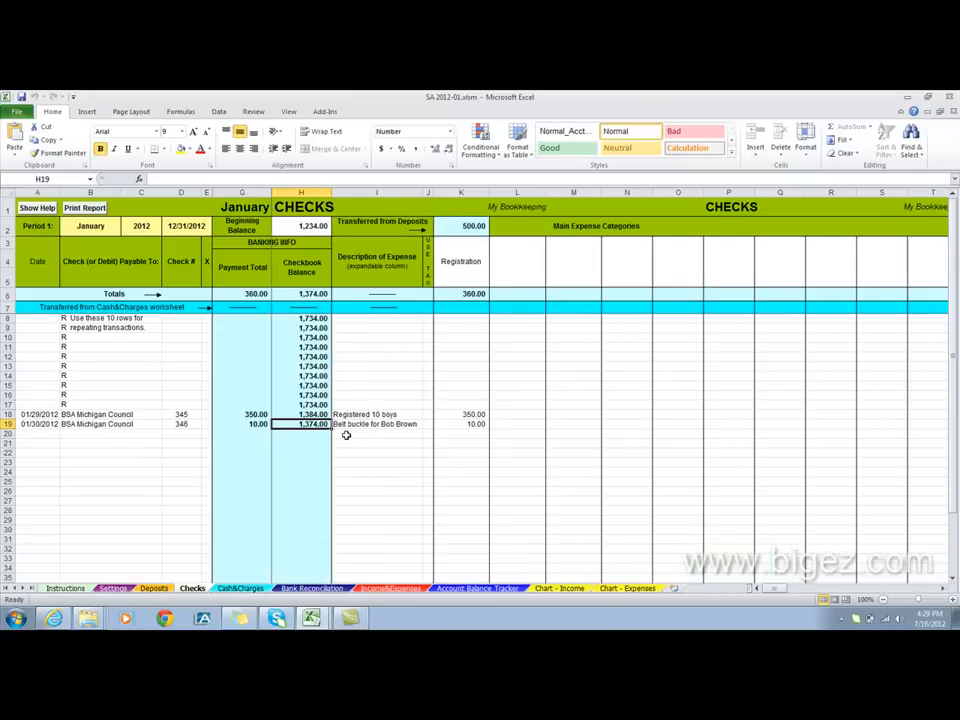
pyautogui.moveTo(376, 432)
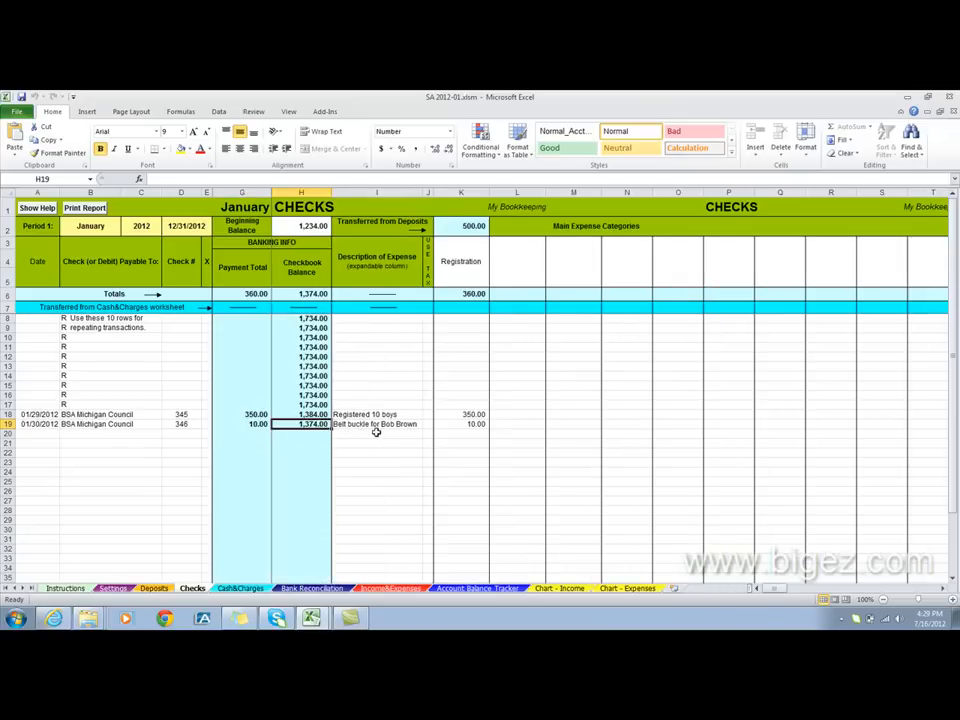
pyautogui.moveTo(440, 432)
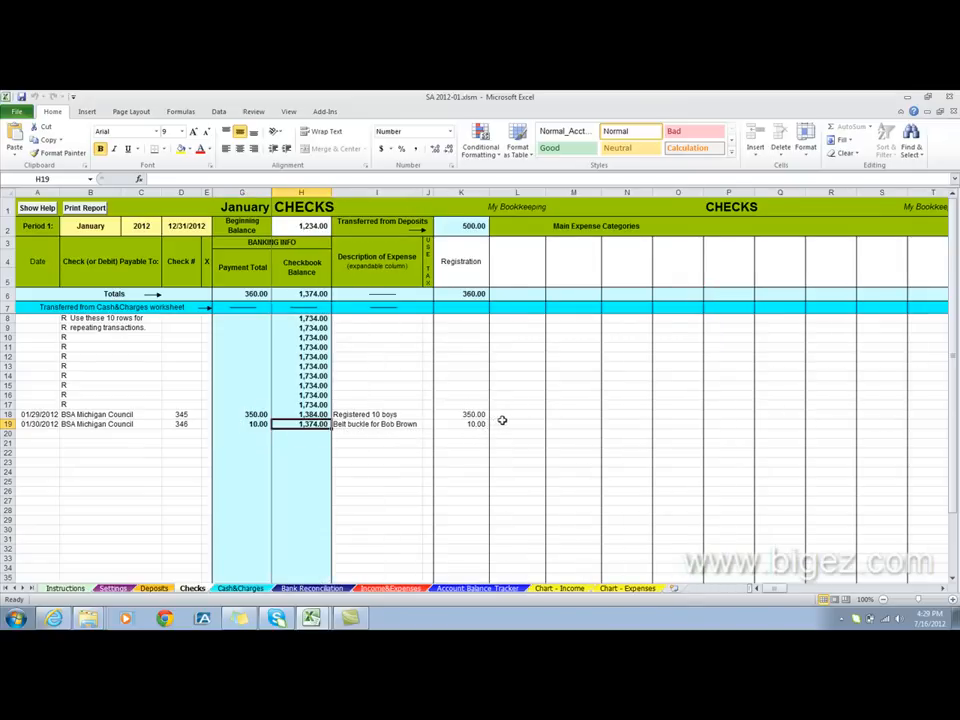
pyautogui.hscroll(3)
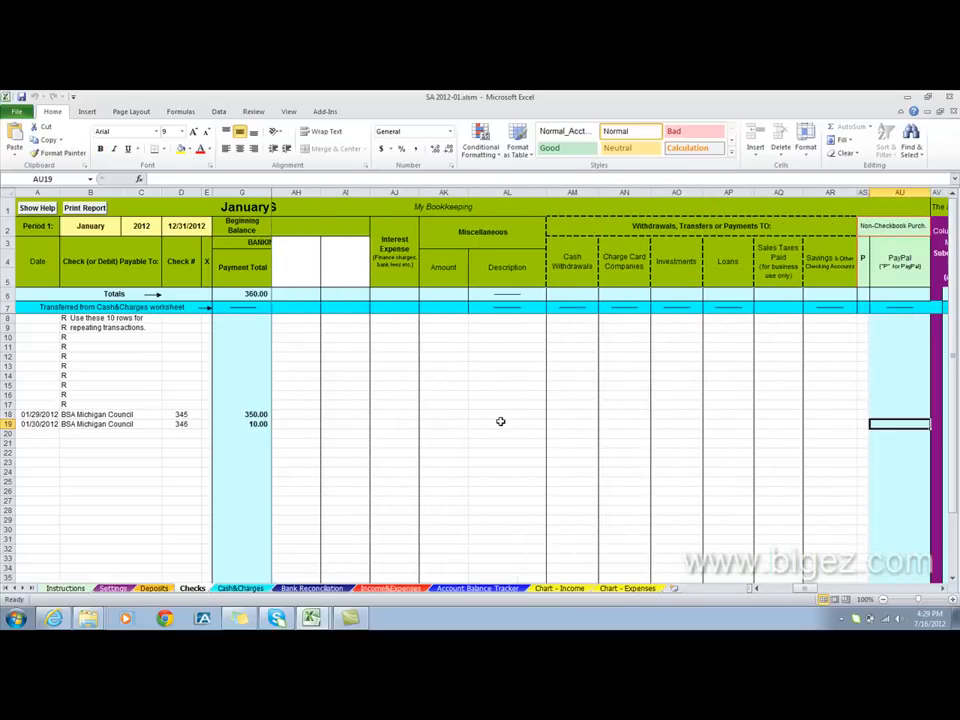
pyautogui.hscroll(3)
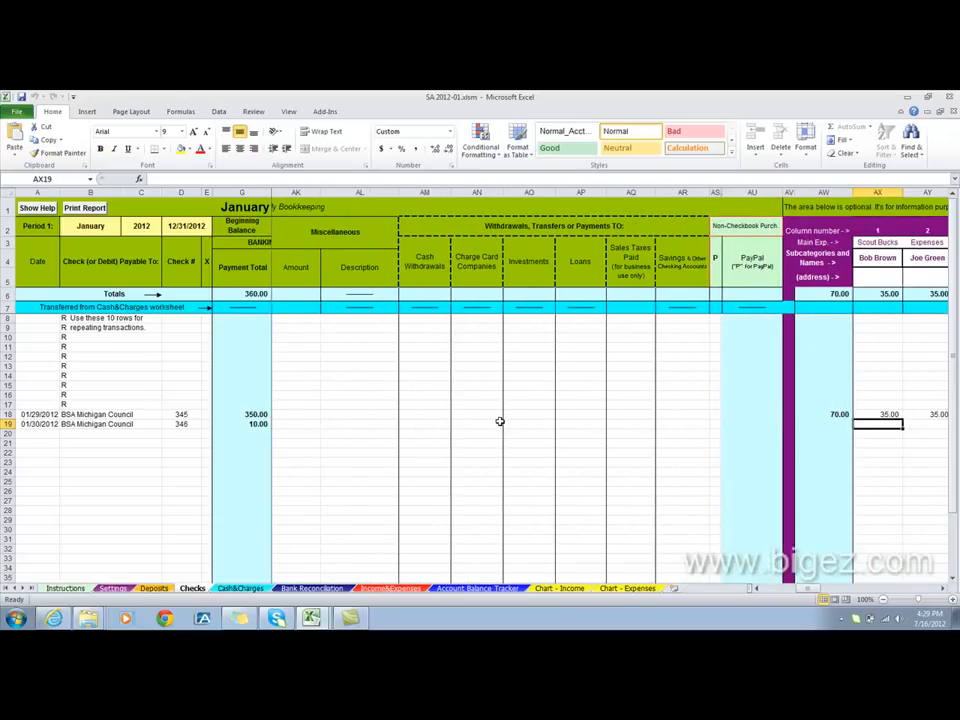
pyautogui.write('10.00')
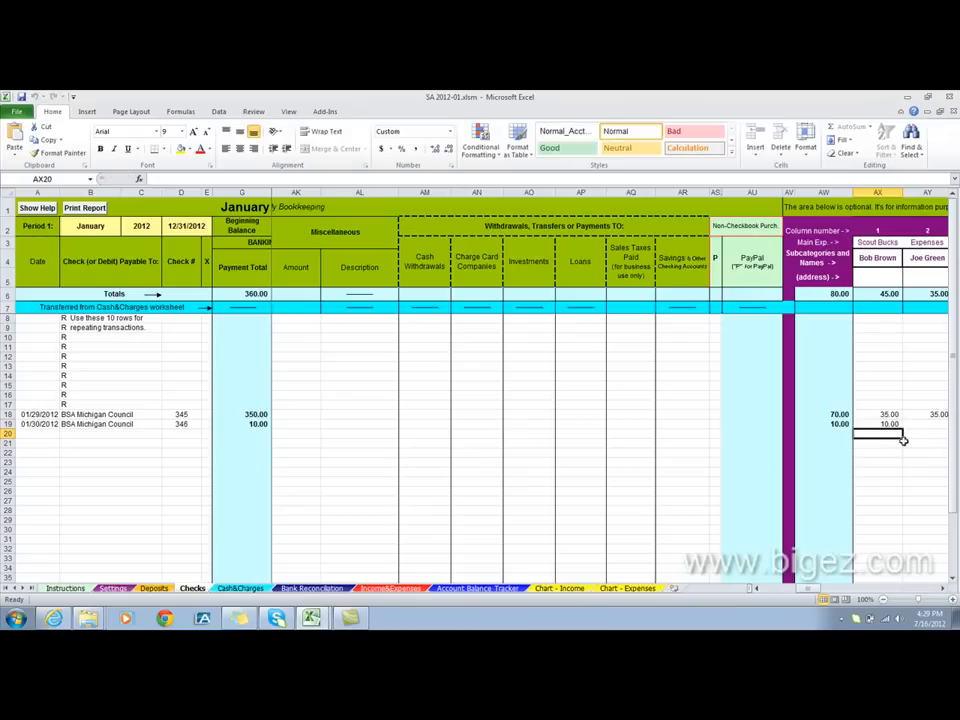
pyautogui.moveTo(894, 344)
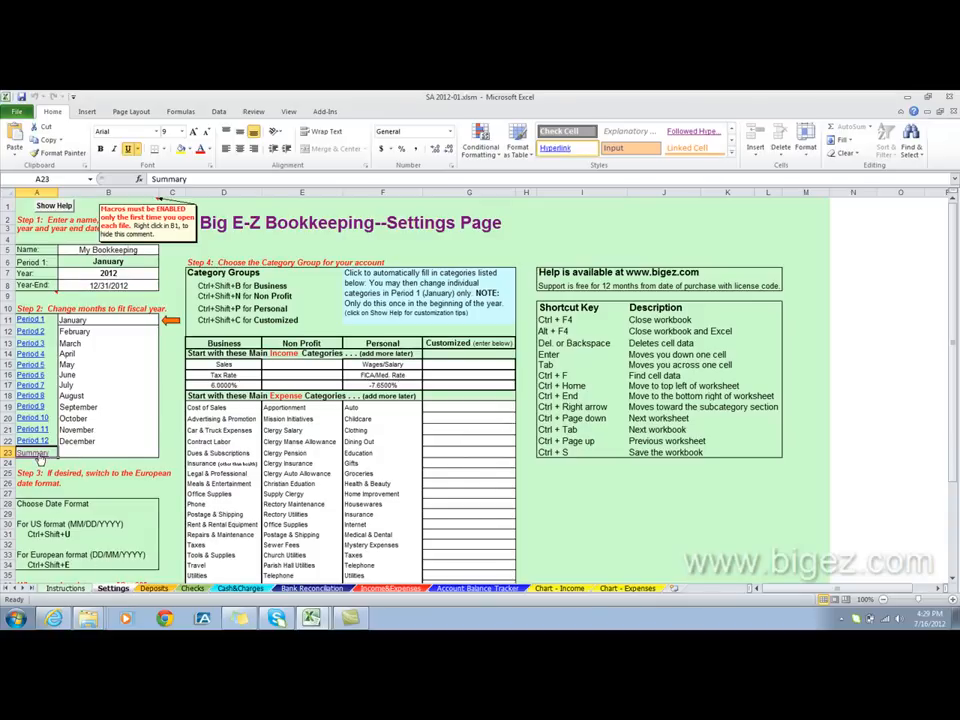
# - Switch to the 2012 Summary workbook's Subcat Cost Centers report showing Bob Brown 5.00 and Joe Green 15.00
pyautogui.click(32, 452)
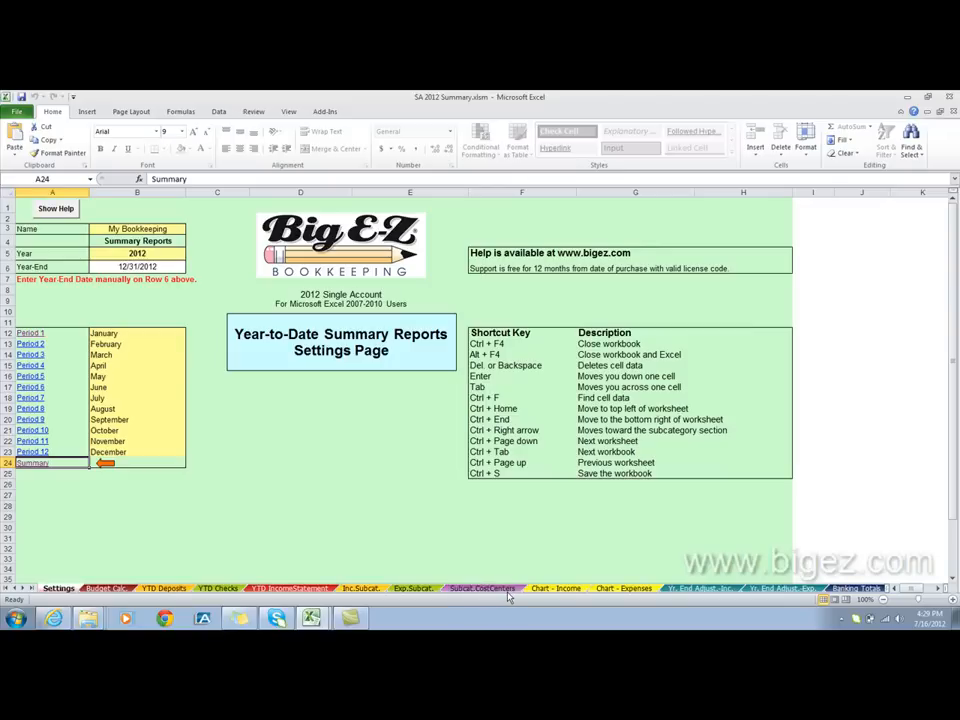
pyautogui.click(482, 588)
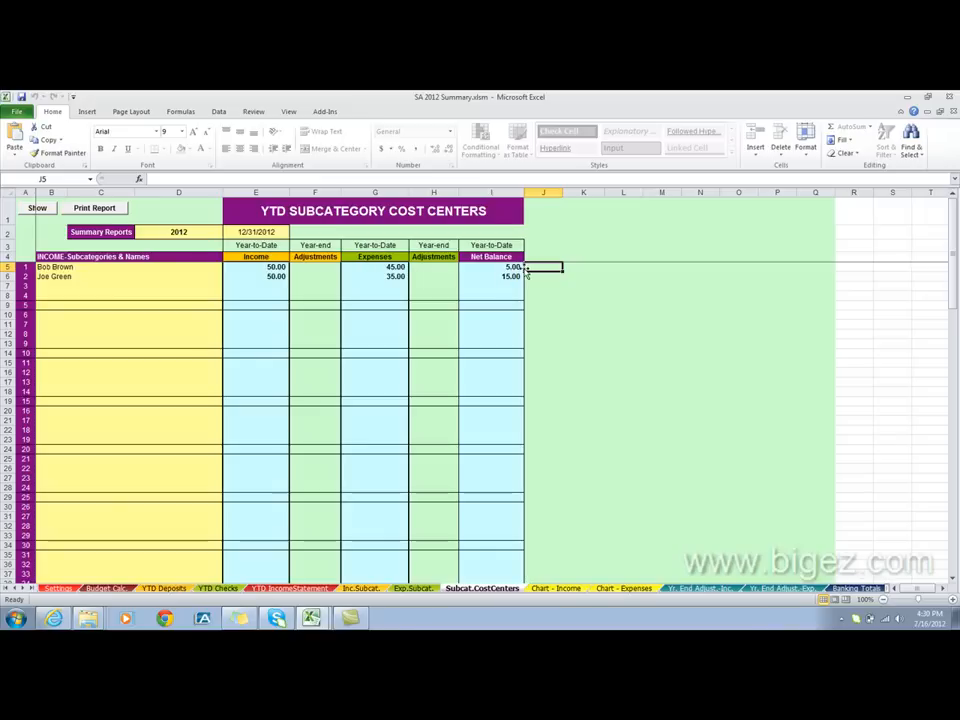
pyautogui.moveTo(360, 288)
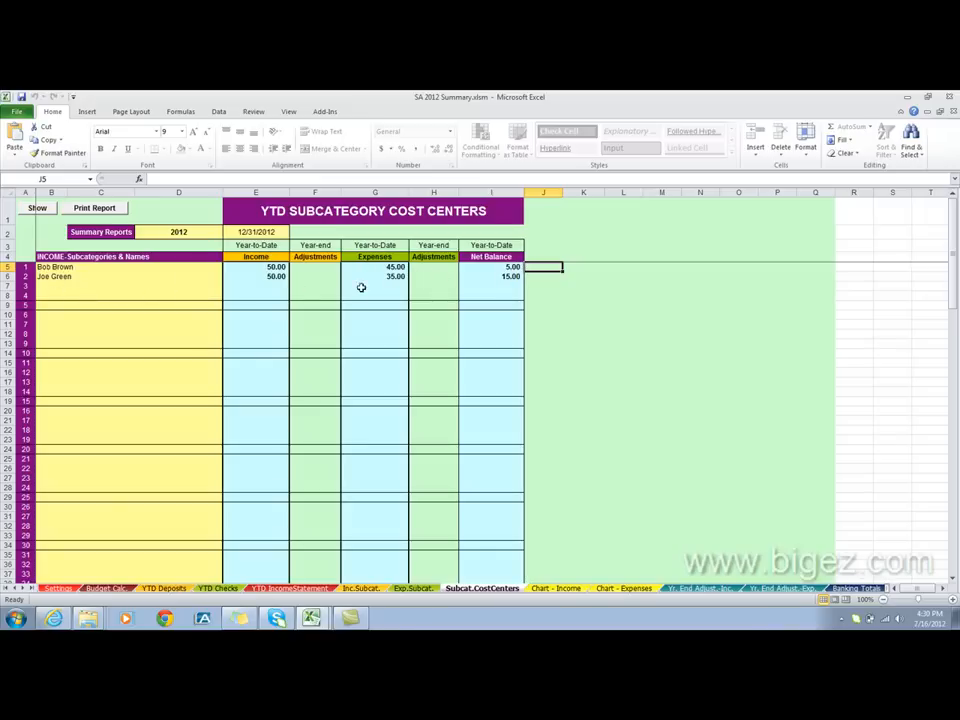
pyautogui.moveTo(536, 300)
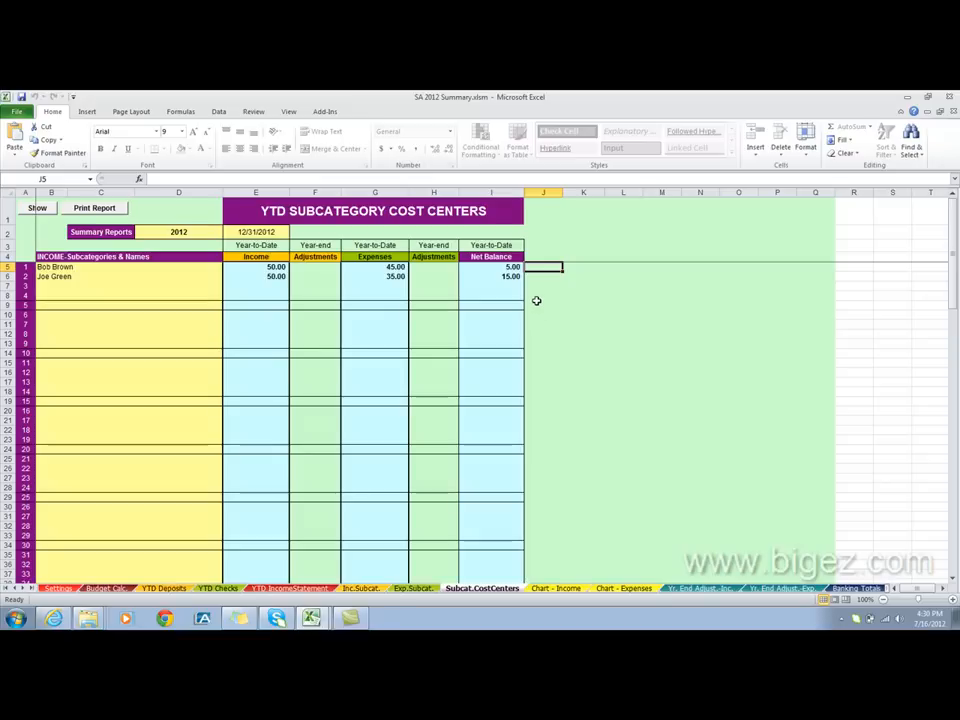
pyautogui.moveTo(560, 316)
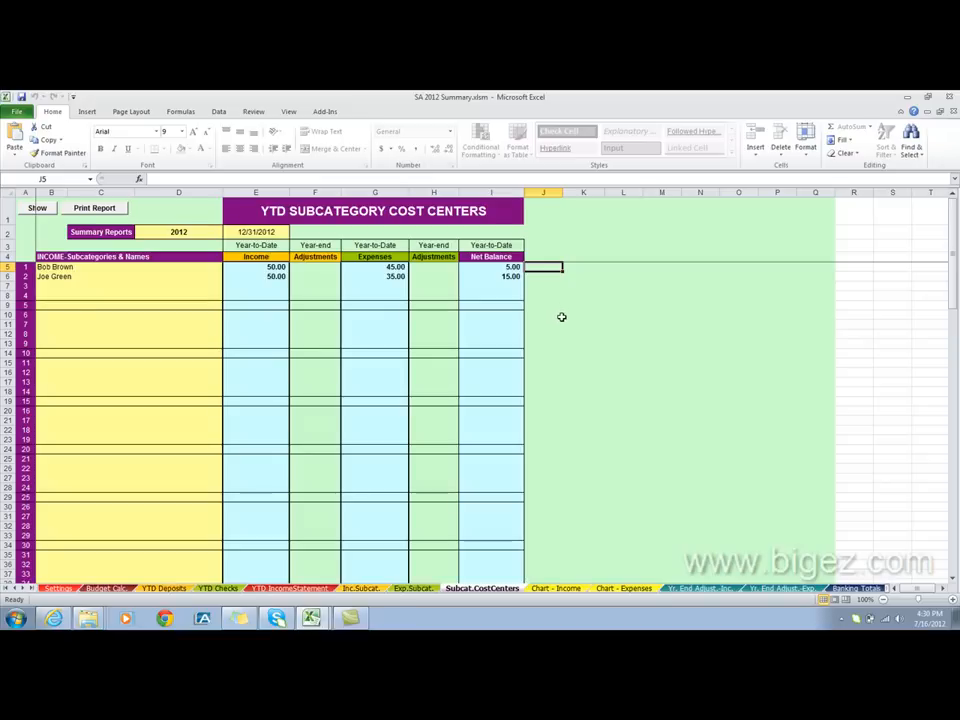
pyautogui.moveTo(560, 350)
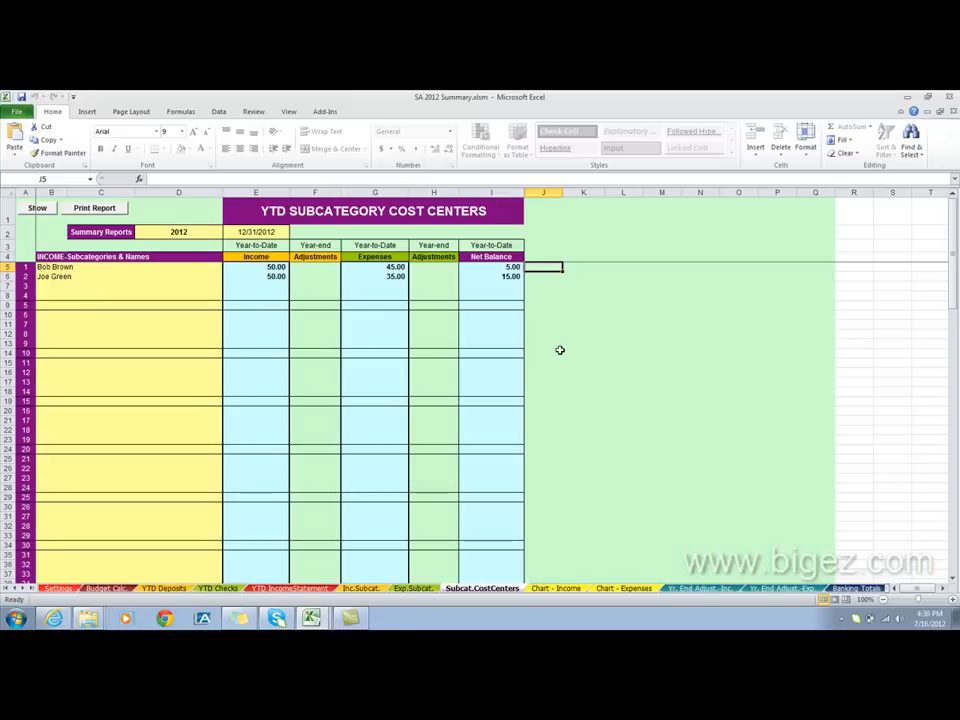